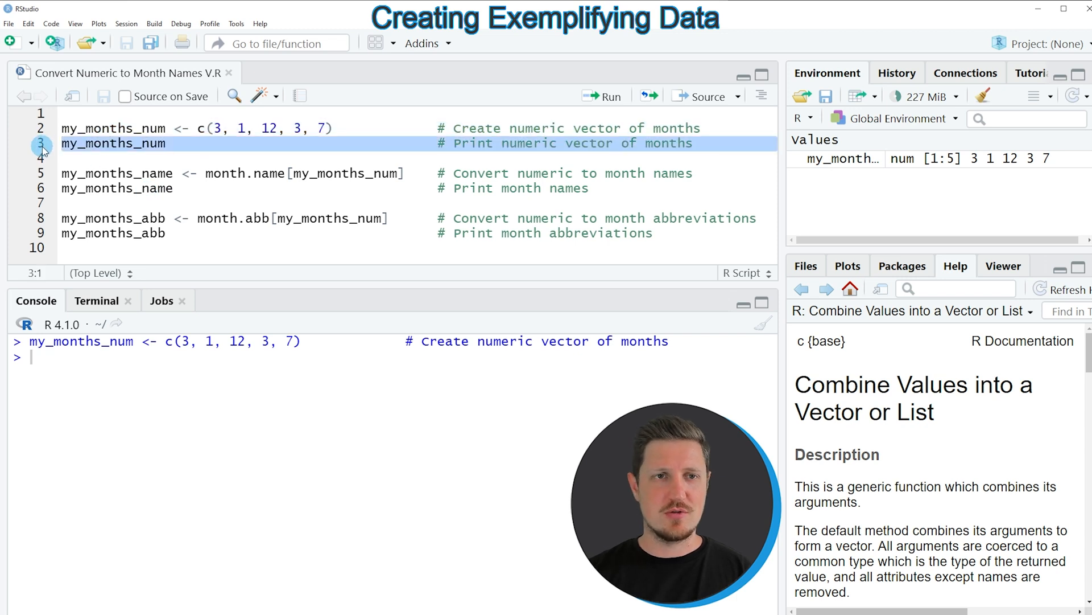
Run the line printing my_months_num so 3 1 12 3 7 appears in the console.
{"action": "left_click", "coordinate": [601, 96]}
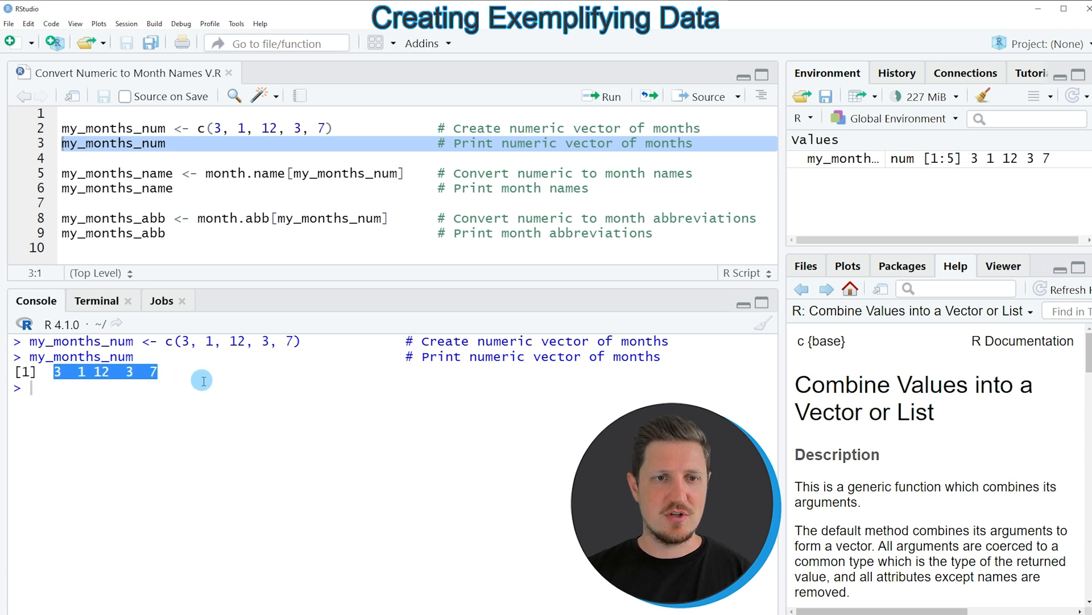
{"action": "mouse_move", "coordinate": [200, 378]}
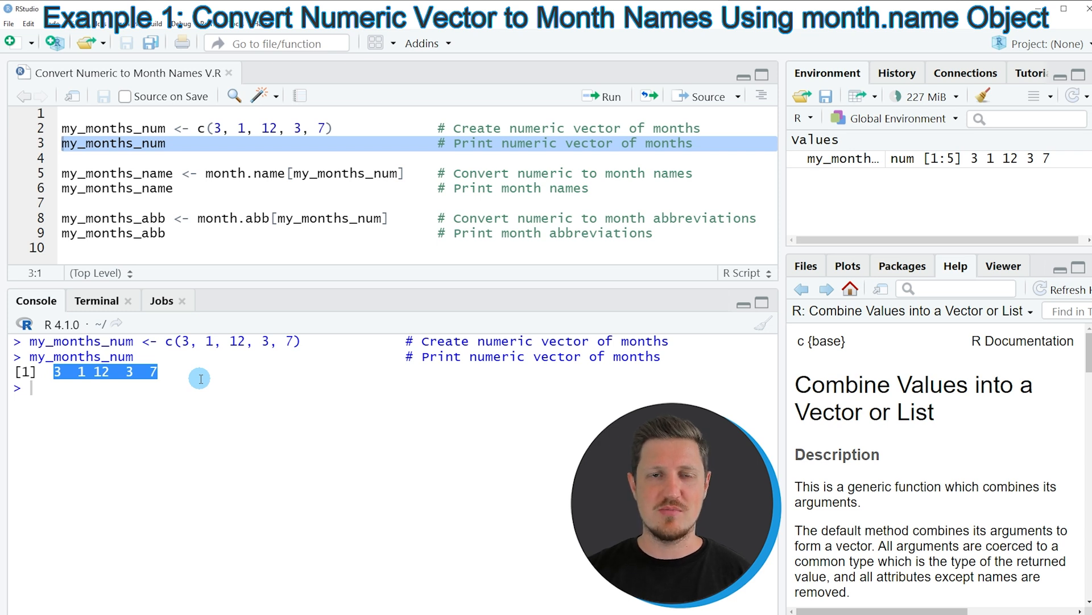
{"action": "left_click", "coordinate": [109, 173]}
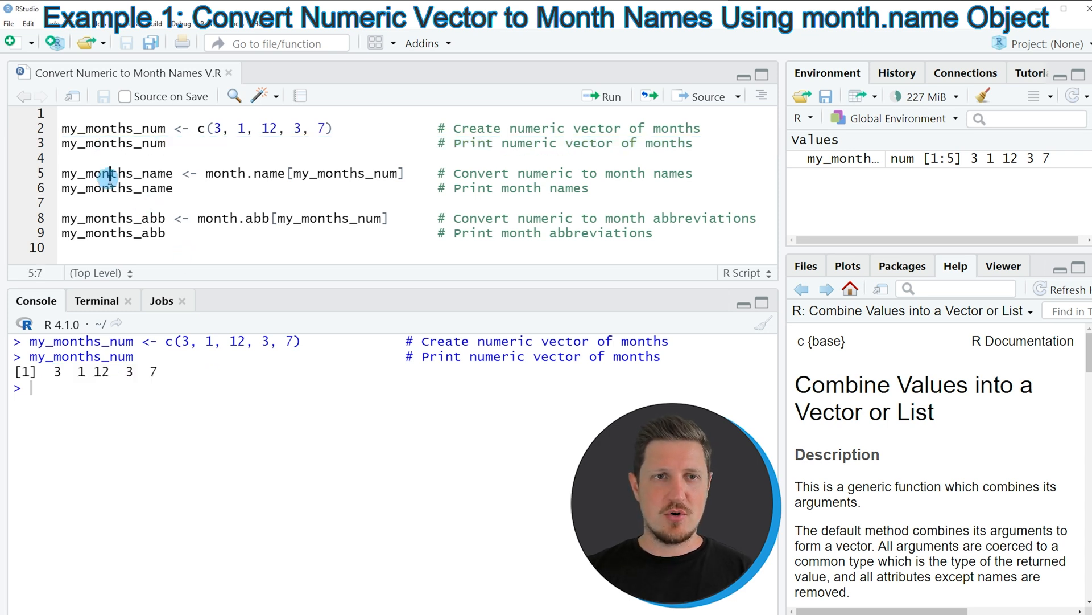
{"action": "left_click", "coordinate": [111, 173]}
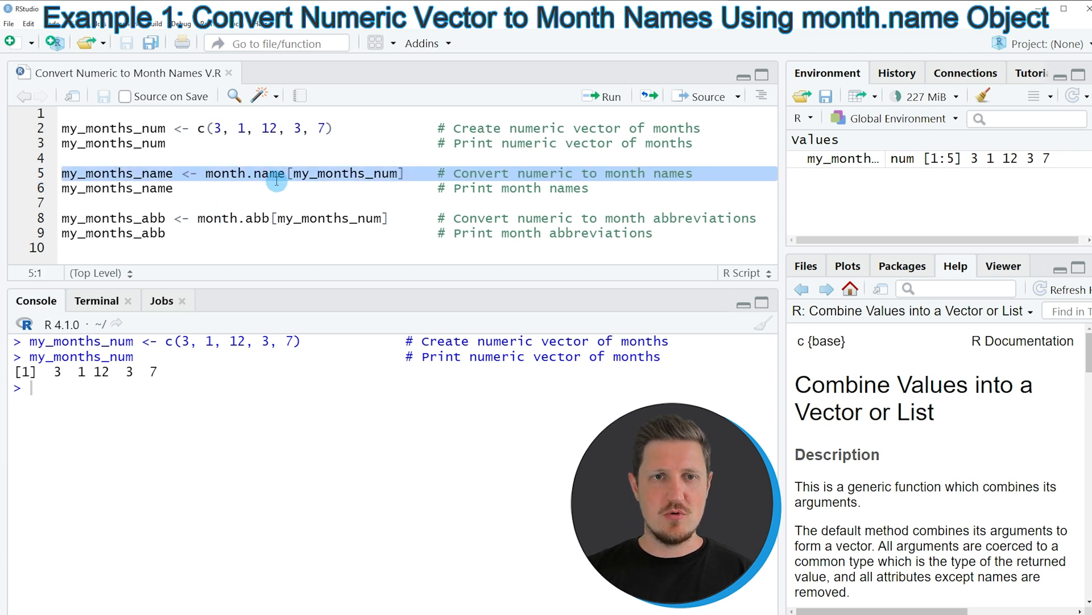
{"action": "double_click", "coordinate": [251, 173]}
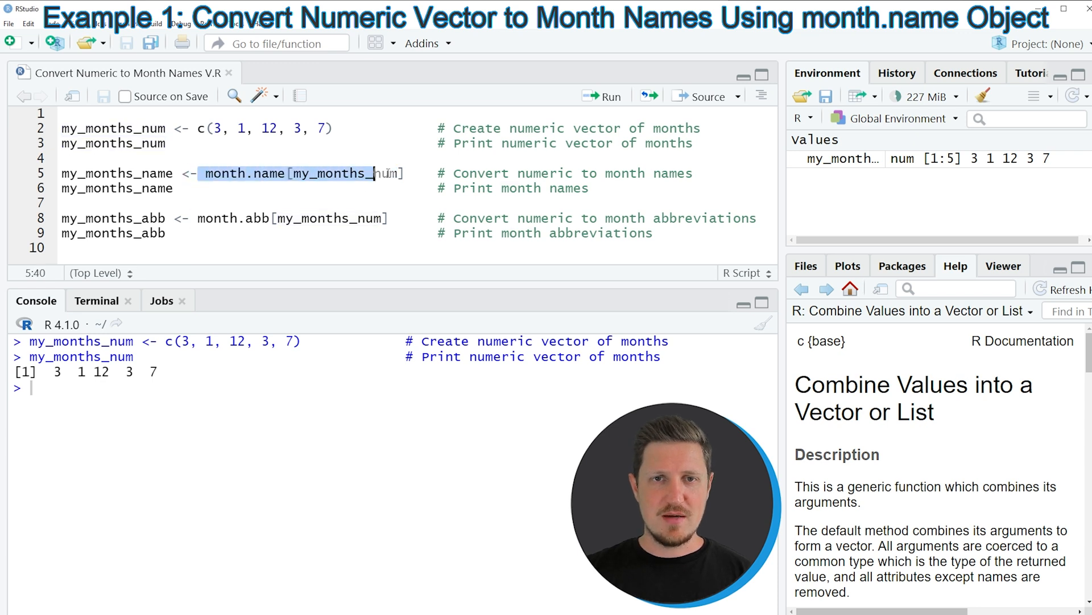
{"action": "double_click", "coordinate": [117, 173]}
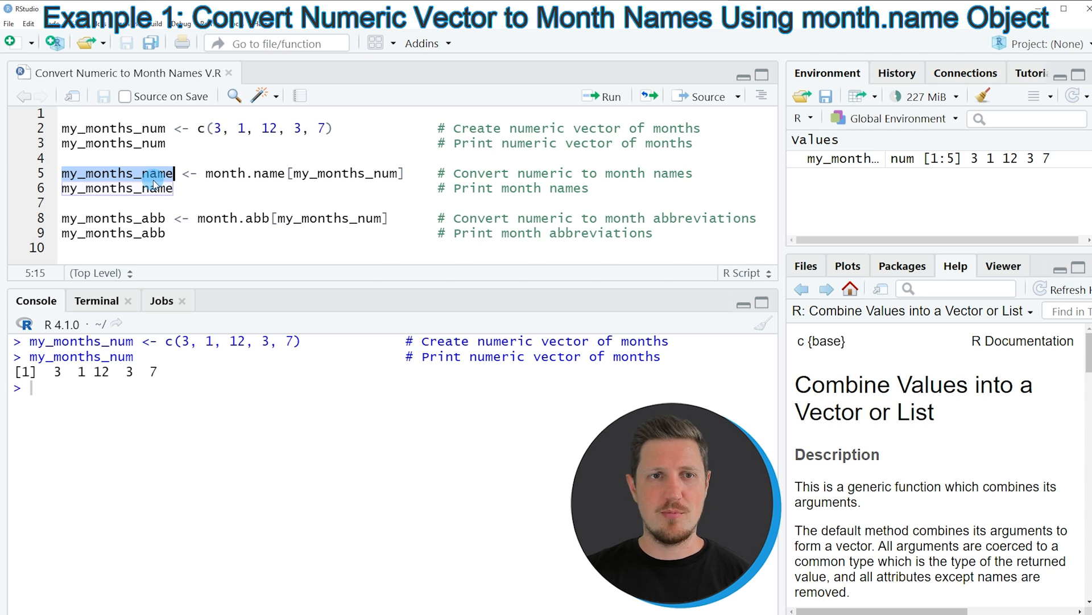
{"action": "left_click", "coordinate": [63, 173]}
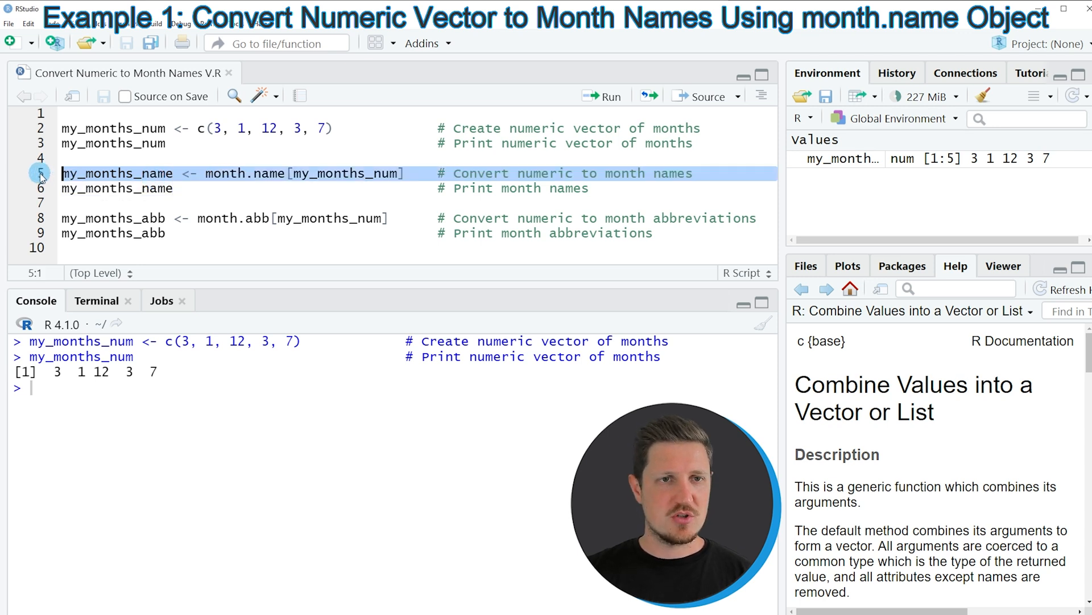
Run the month.name conversion and highlight the printed March January December March July output.
{"action": "left_click", "coordinate": [610, 96]}
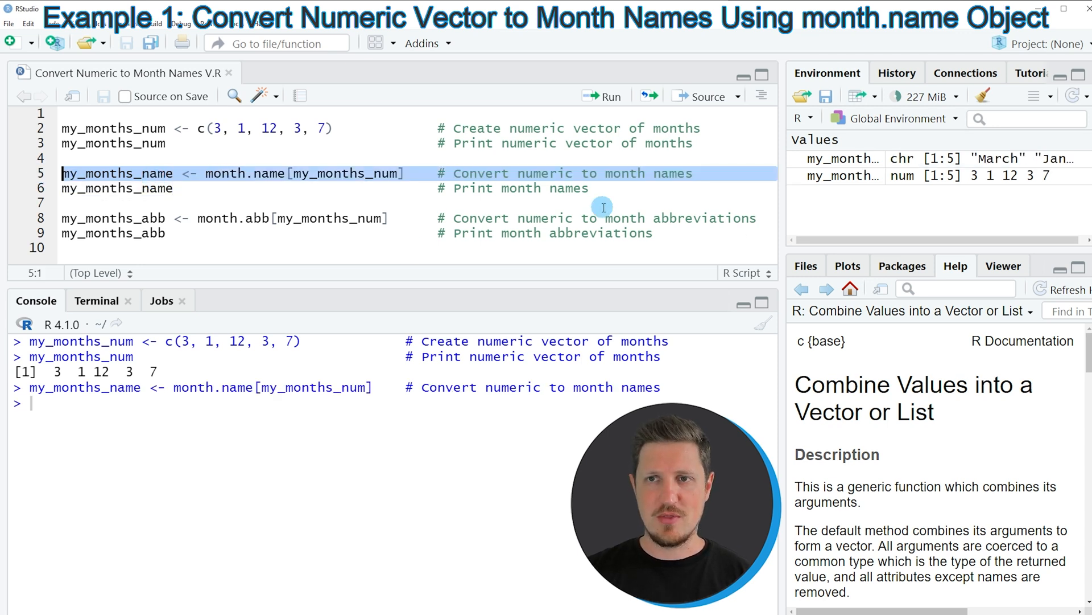
{"action": "mouse_move", "coordinate": [846, 158]}
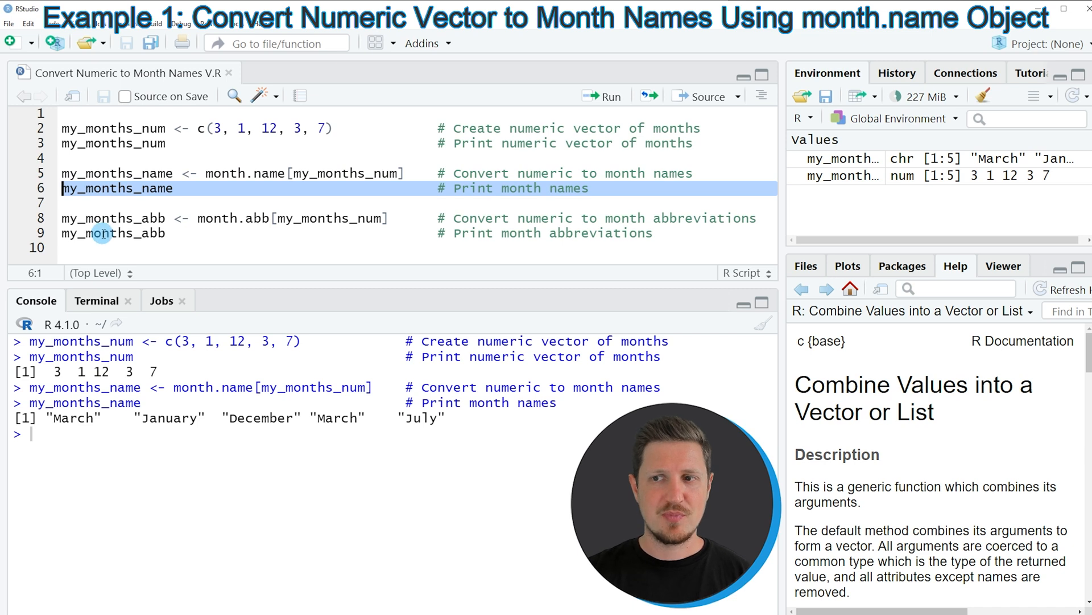
{"action": "left_click_drag", "start_coordinate": [47, 418], "coordinate": [197, 418]}
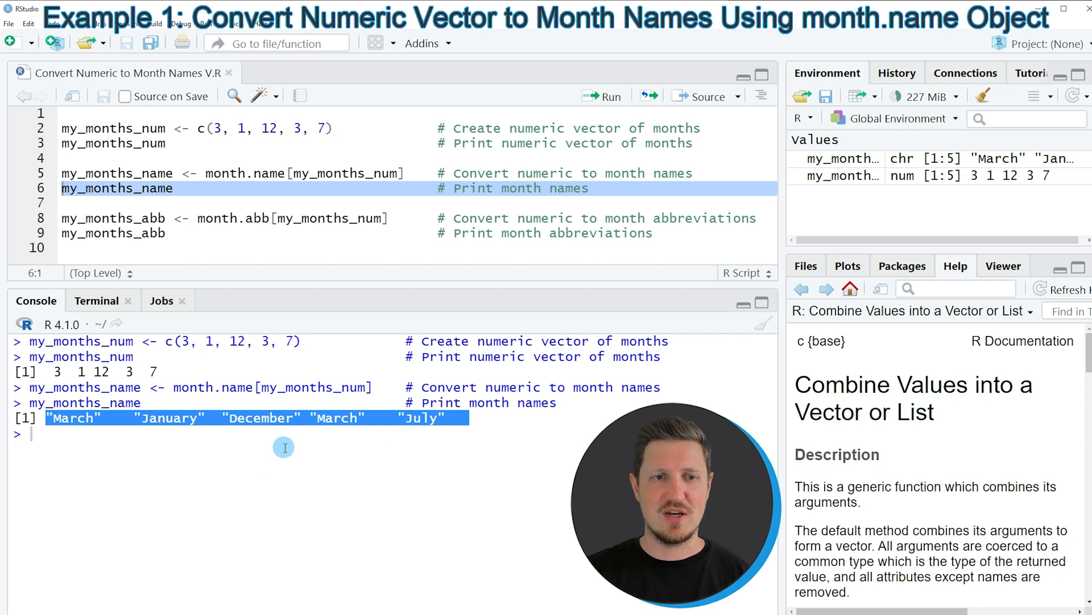
{"action": "double_click", "coordinate": [72, 418]}
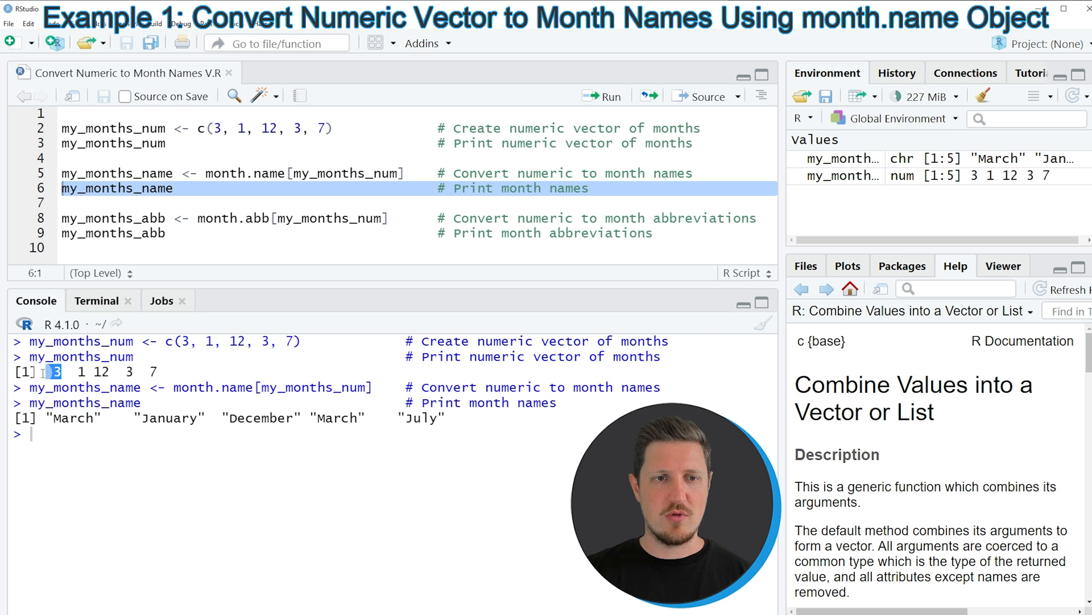
{"action": "double_click", "coordinate": [168, 418]}
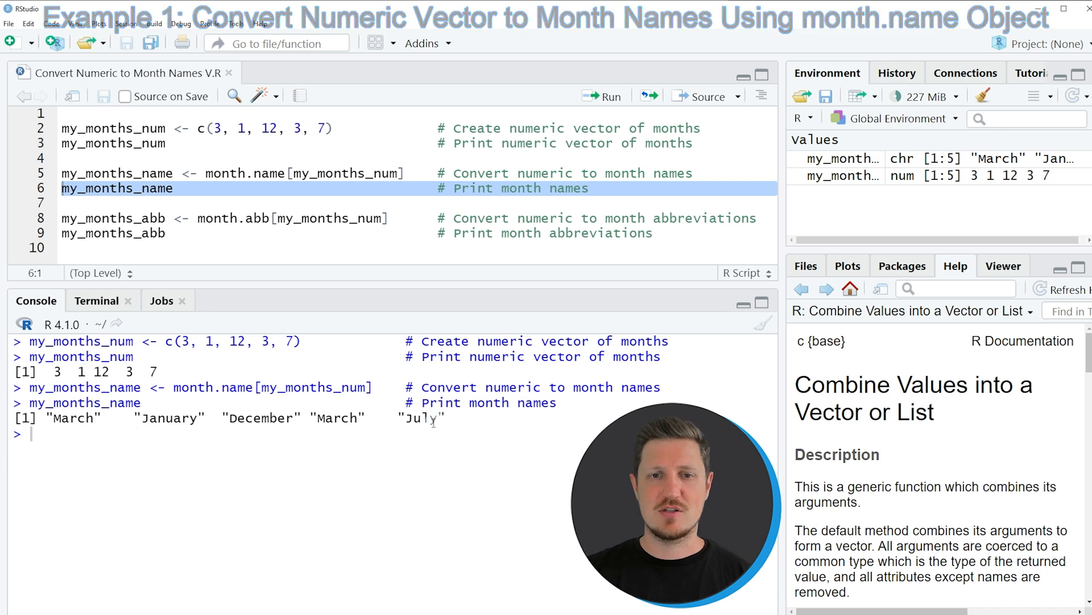
{"action": "left_click_drag", "start_coordinate": [70, 417], "coordinate": [439, 418]}
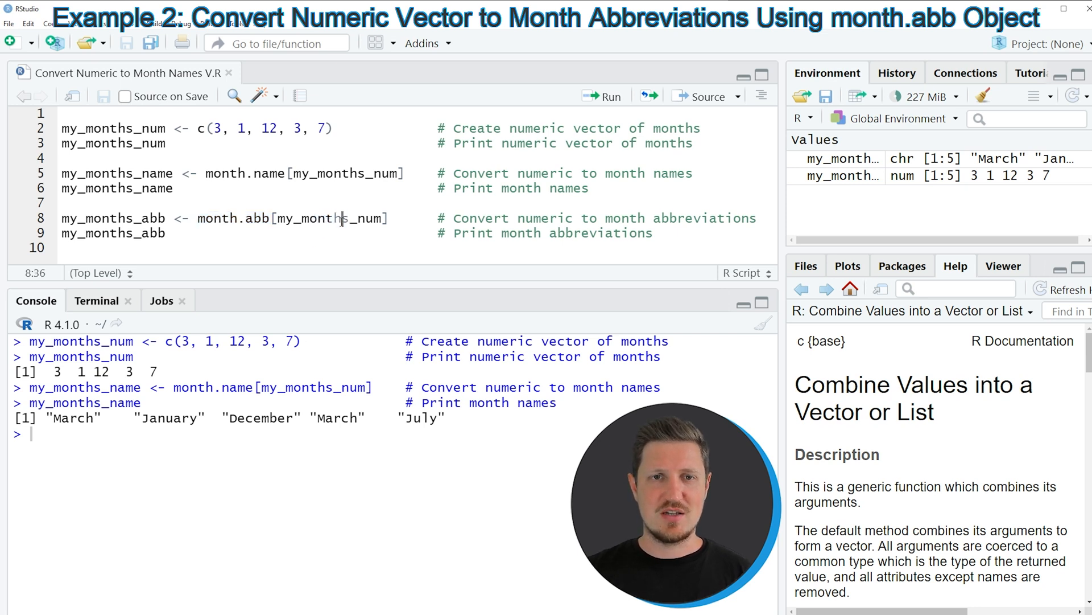
{"action": "double_click", "coordinate": [331, 218]}
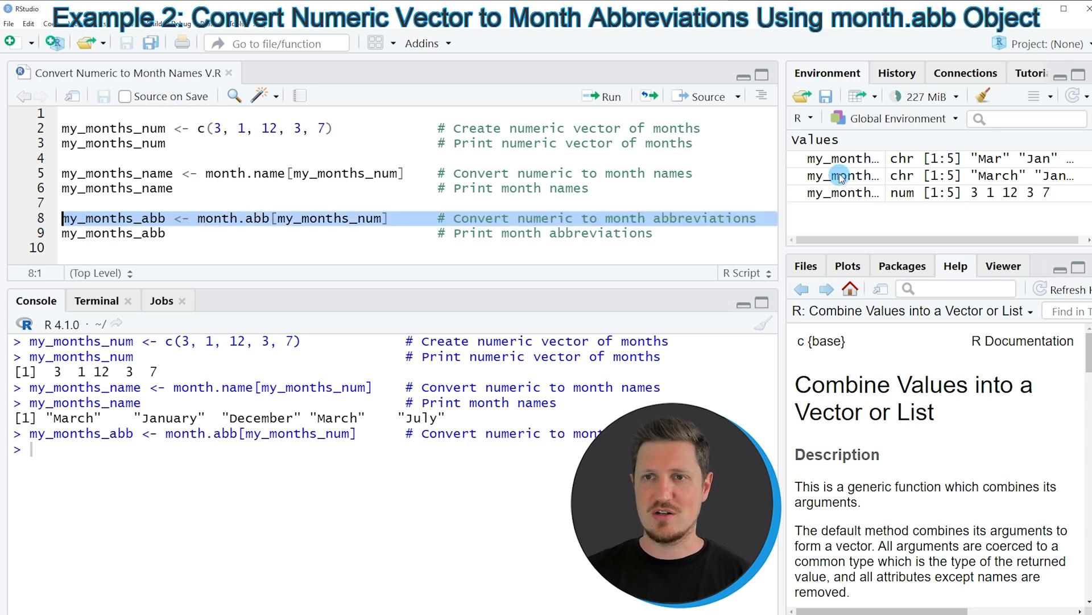
{"action": "mouse_move", "coordinate": [843, 176]}
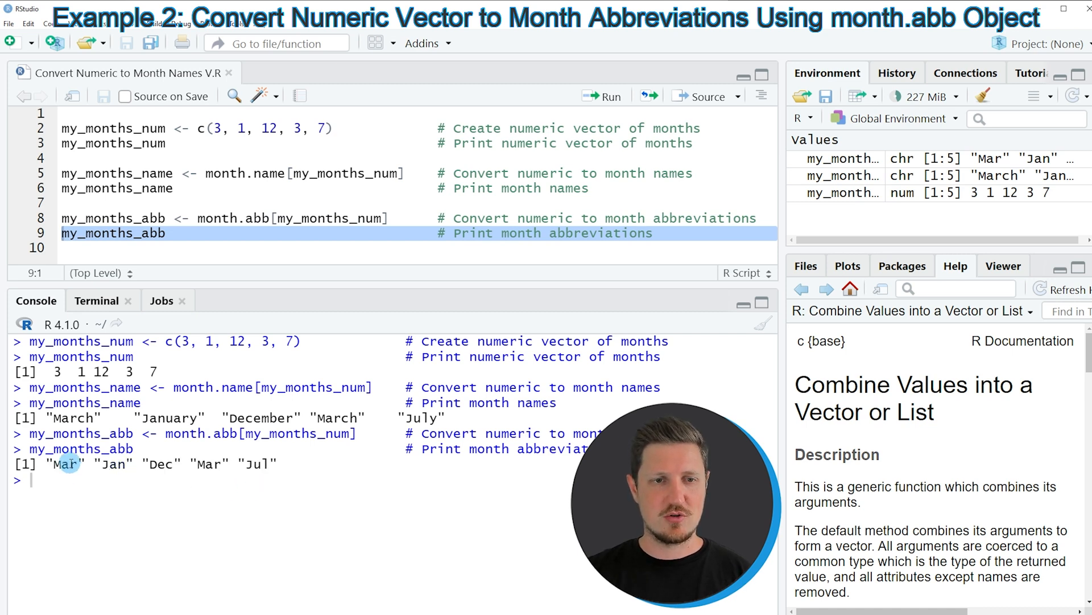
Highlight the printed abbreviation Mar in the my_months_abb console output.
{"action": "double_click", "coordinate": [66, 463]}
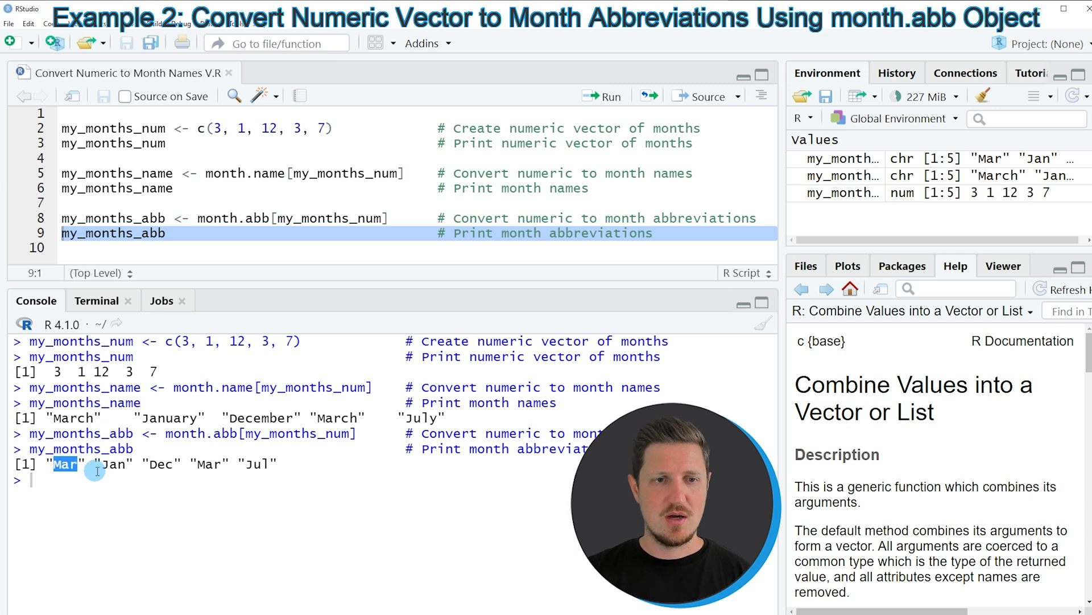